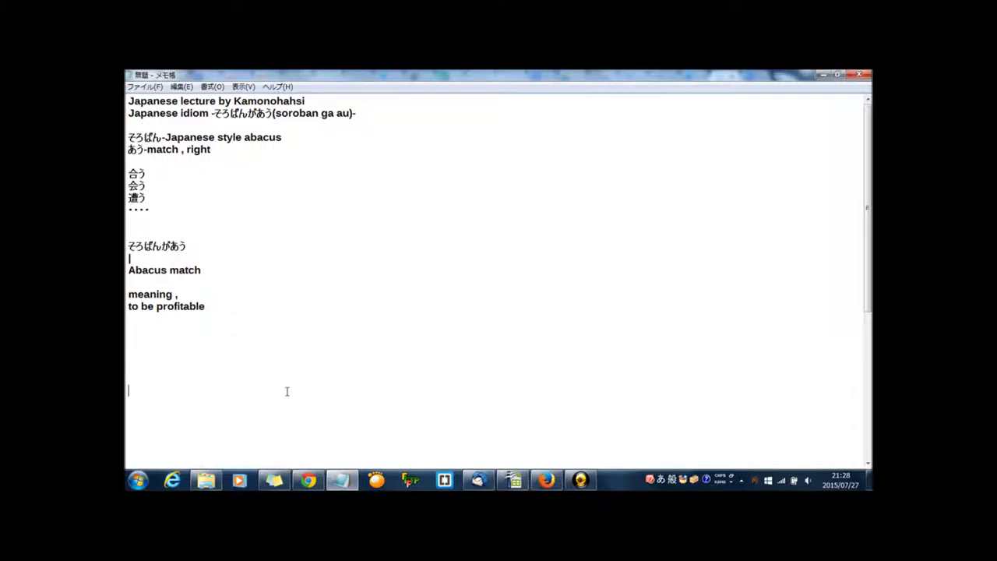
{"action": "mouse_move", "coordinate": [306, 454]}
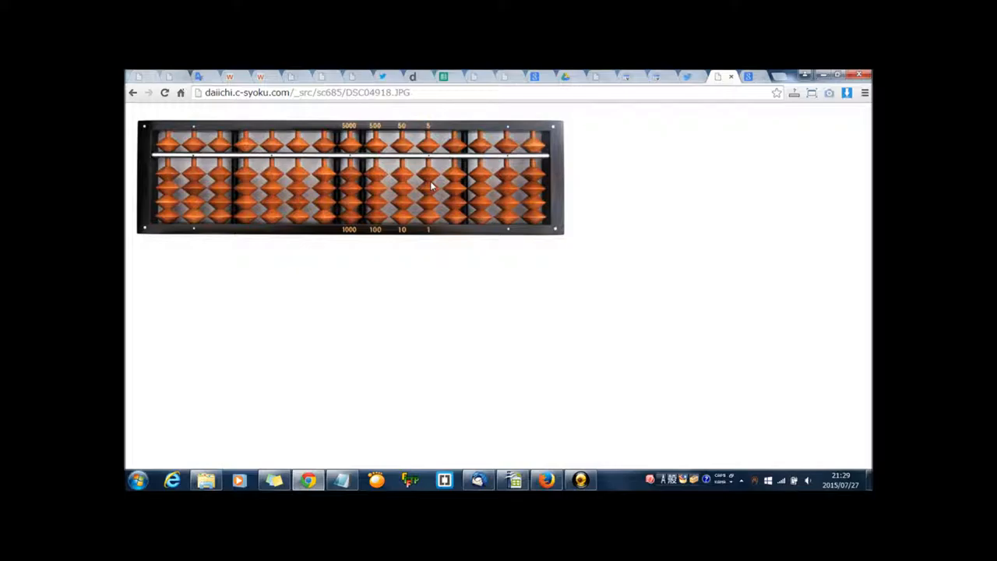
{"action": "mouse_move", "coordinate": [413, 189]}
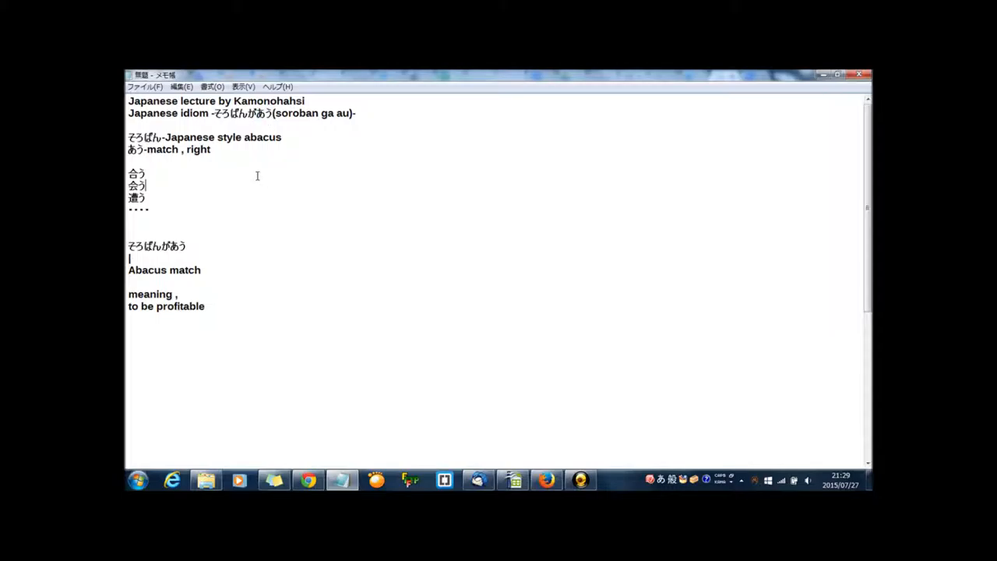
{"action": "mouse_move", "coordinate": [158, 191]}
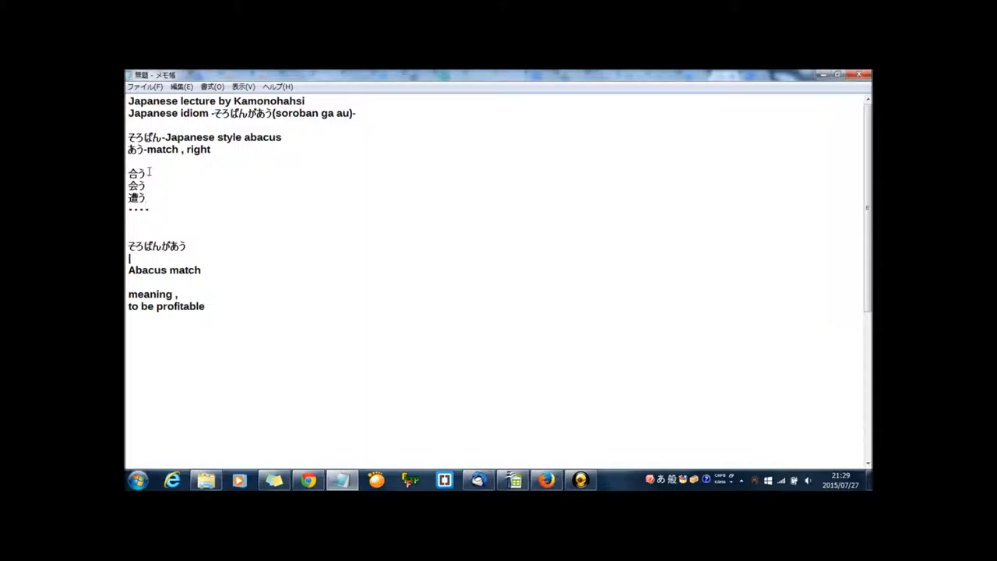
{"action": "double_click", "coordinate": [136, 172]}
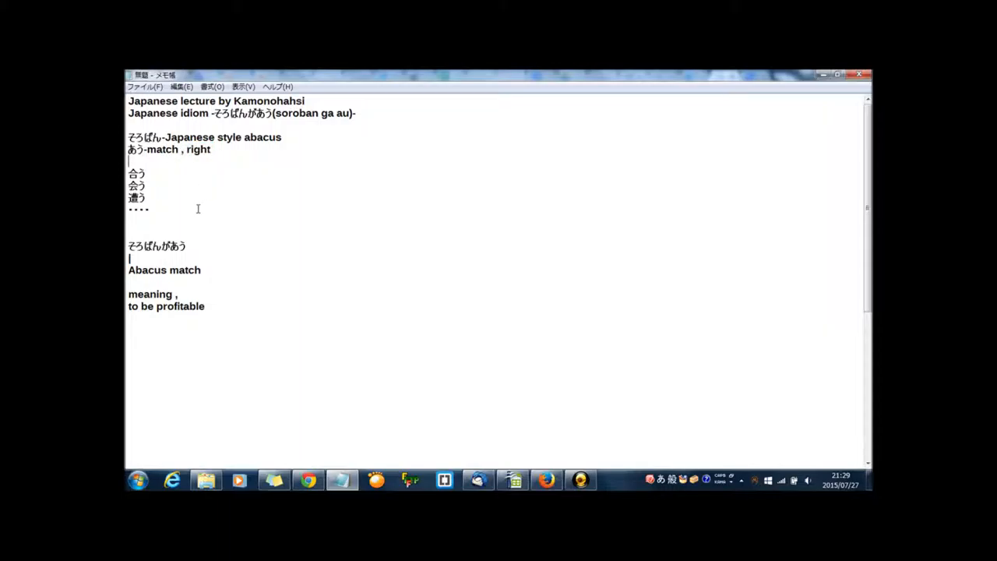
{"action": "mouse_move", "coordinate": [155, 234]}
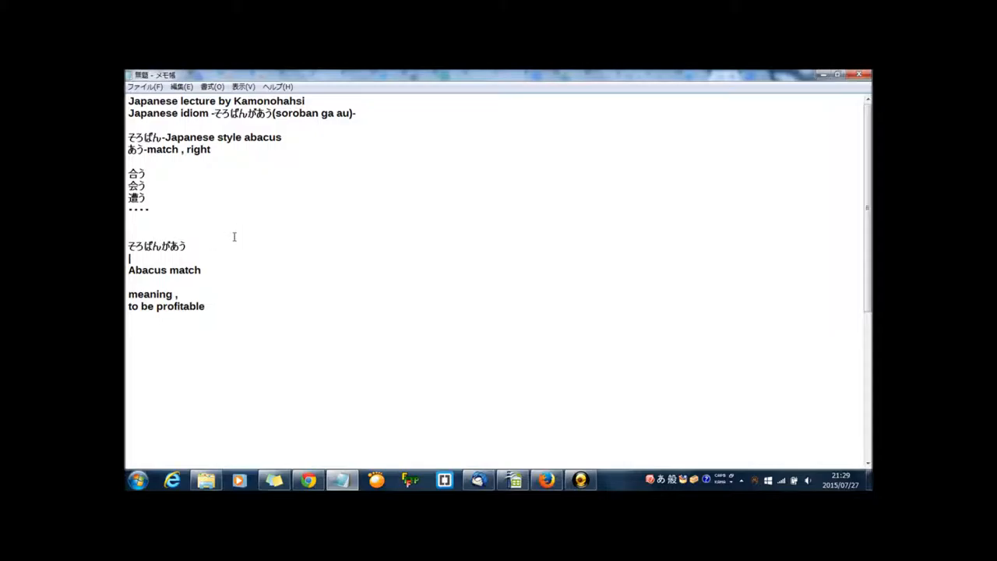
{"action": "mouse_move", "coordinate": [223, 242]}
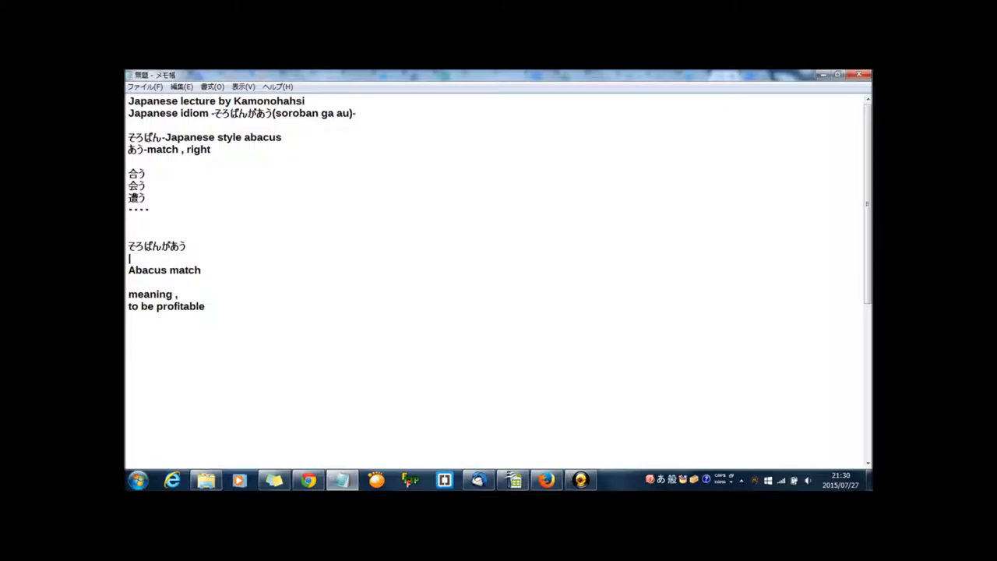
{"action": "key", "text": "enter"}
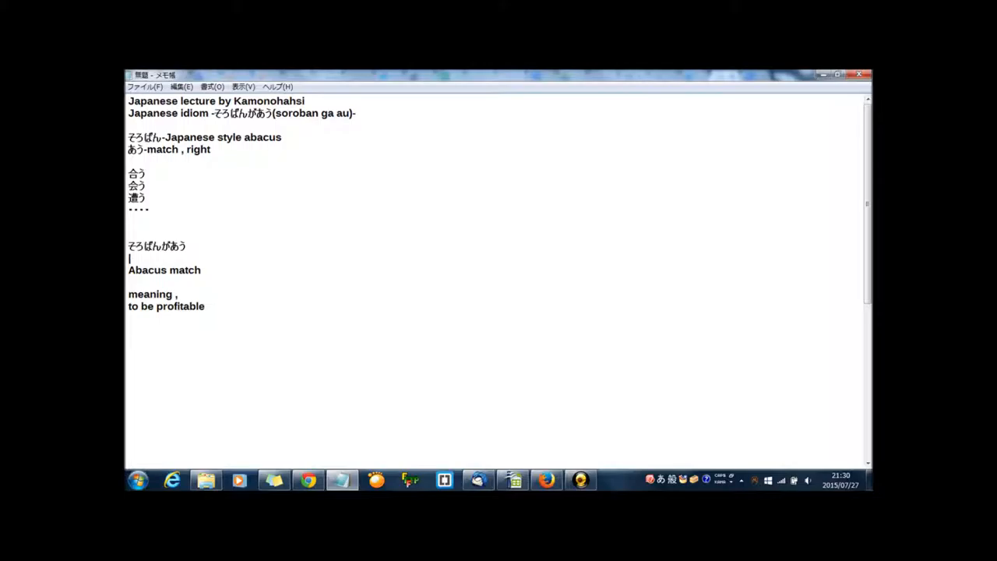
{"action": "mouse_move", "coordinate": [265, 339]}
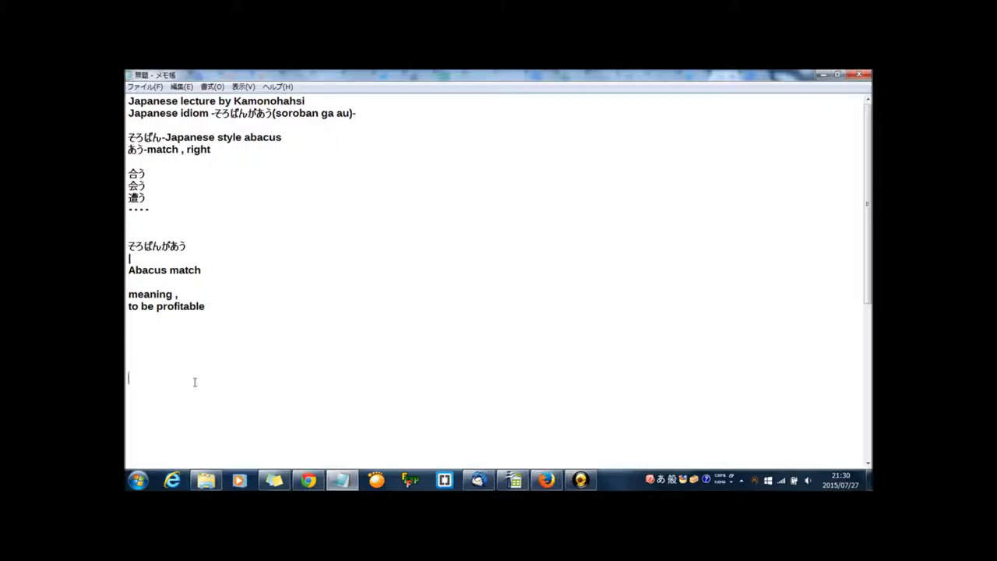
{"action": "mouse_move", "coordinate": [174, 370]}
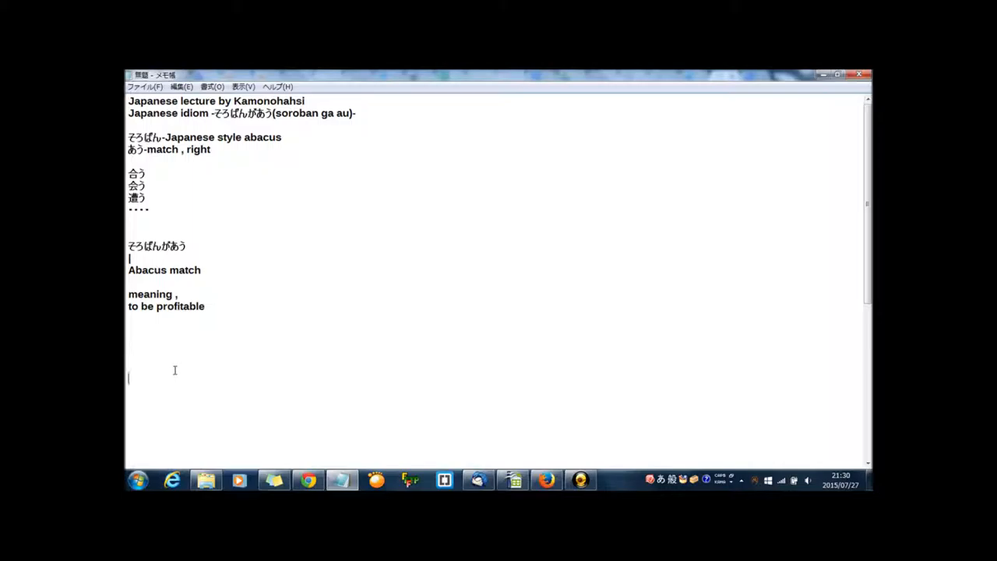